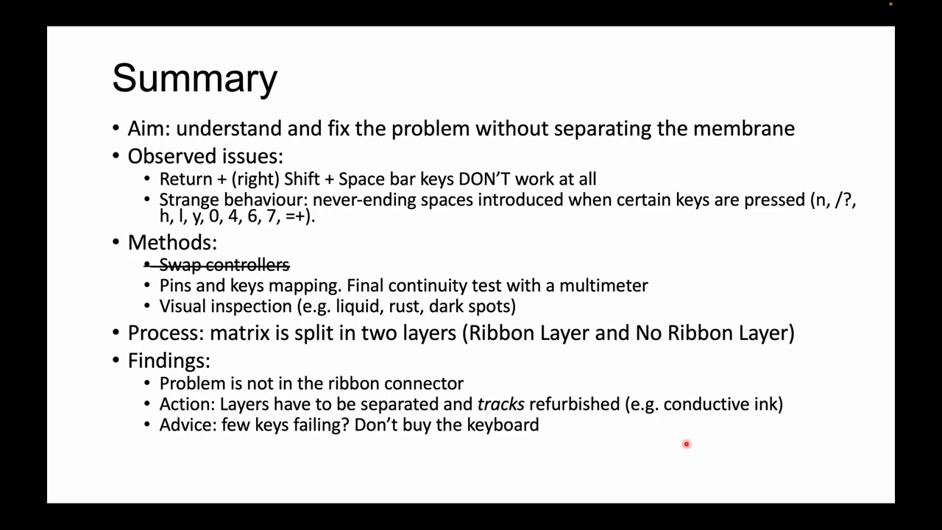
Advance from the Summary slide to the Return and right Shift tracing slide (pin 11).
key(right)
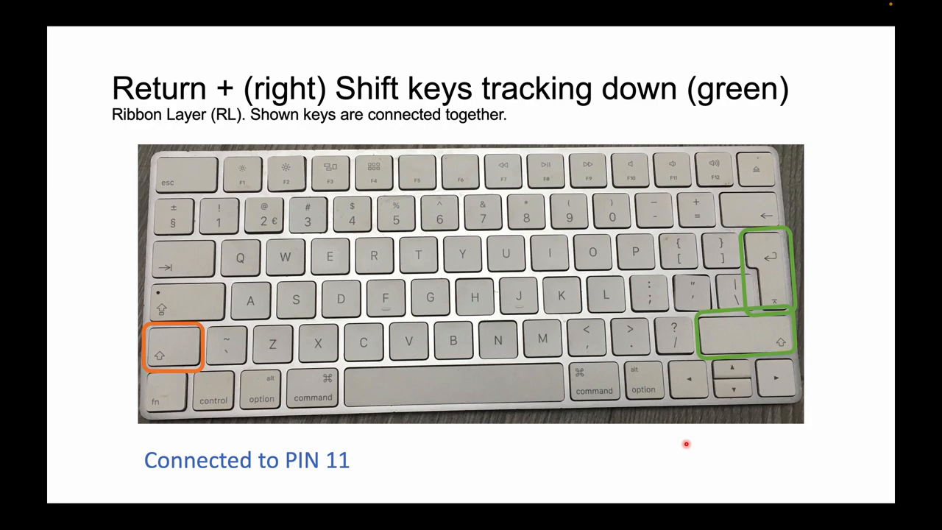
Step through the Return key and Space bar tracing slides to the key relation table.
key(right)
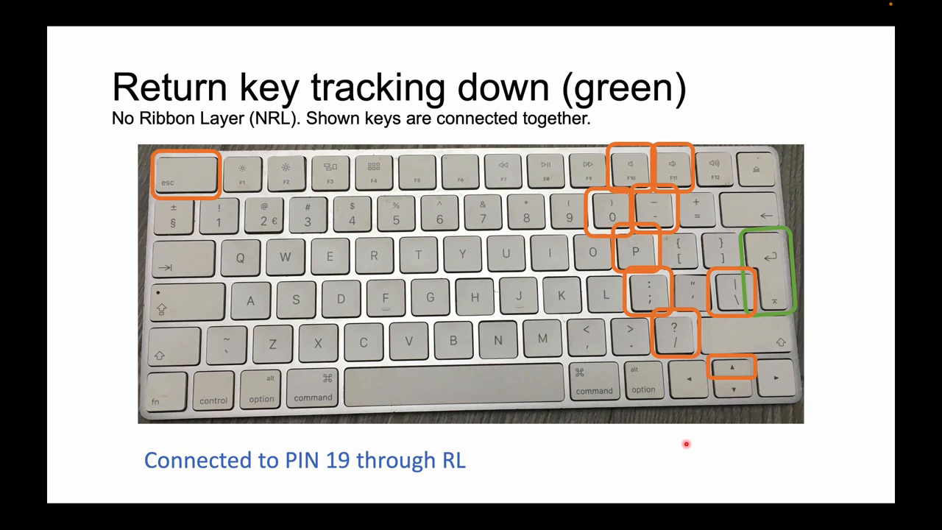
key(right)
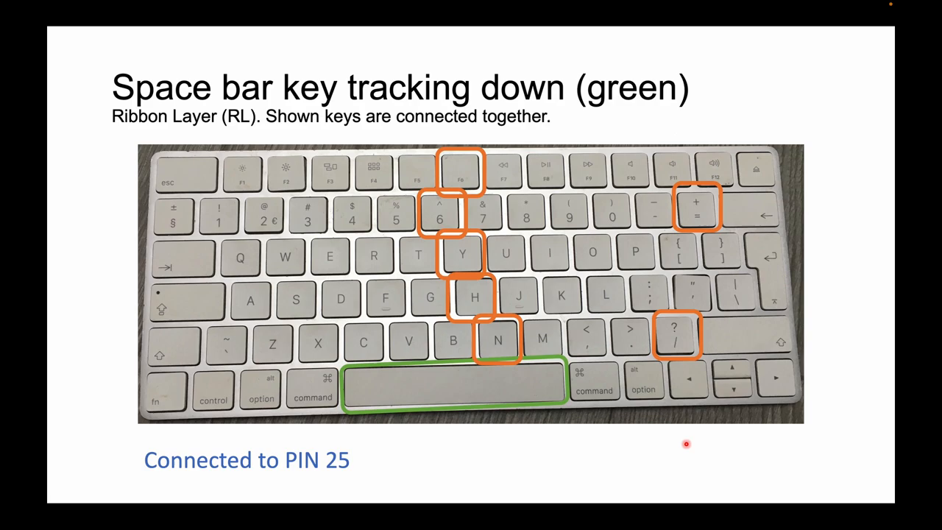
key(Right)
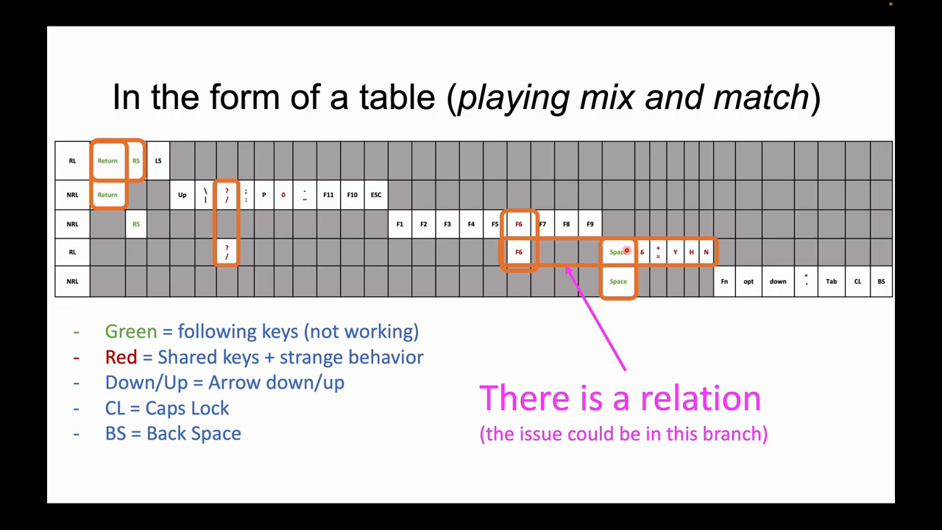
Show the continuity check slide for Return, right Shift and Space bar keys.
key(right)
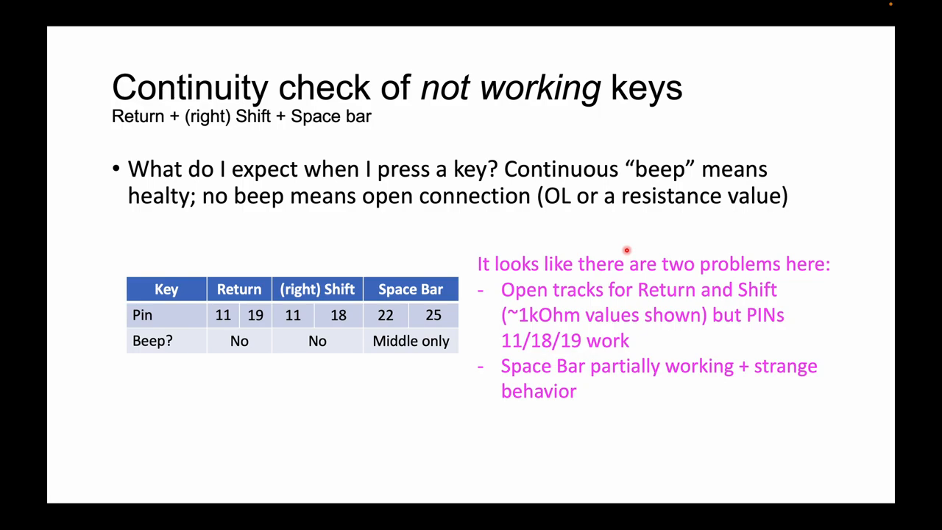
Show the 'Replicating the random behavior' slide with Space Bar plus N, H, Y beeps.
key(right)
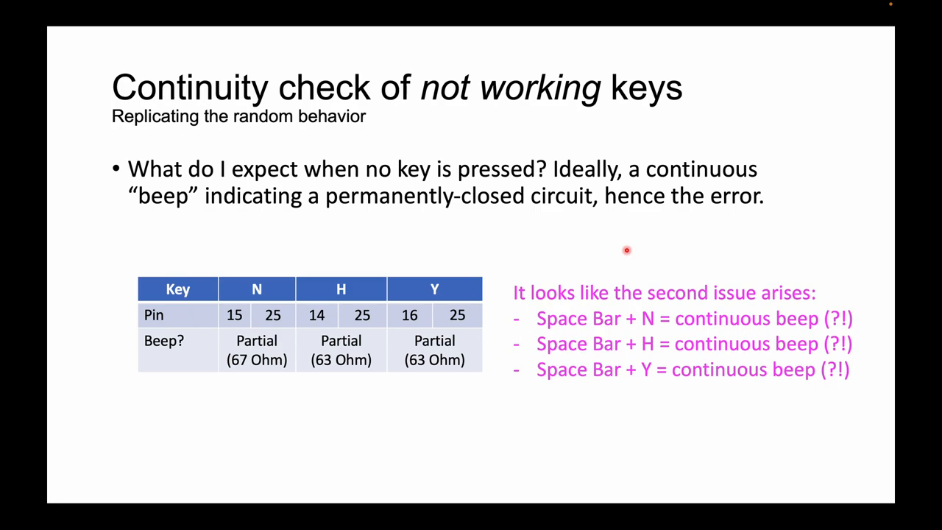
Show the visual inspection slide noting orange colouring around H near pin 25.
key(right)
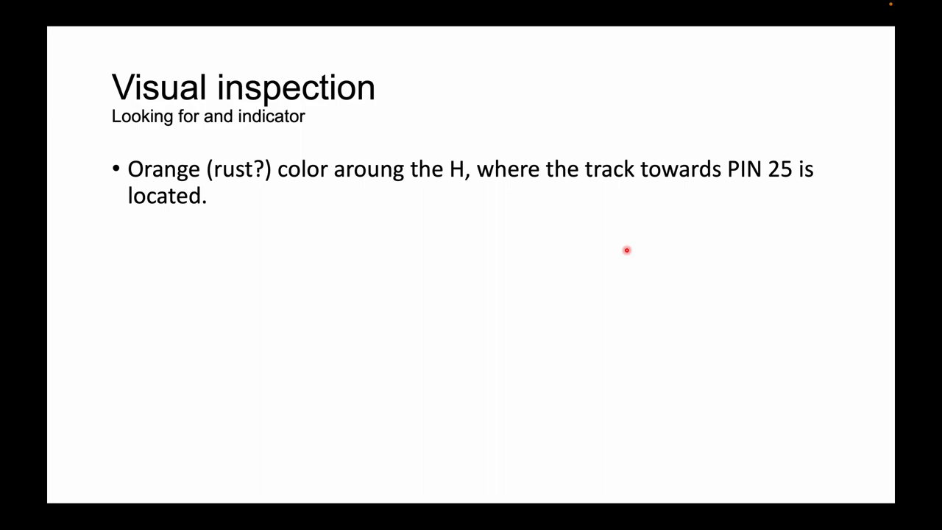
key(Right)
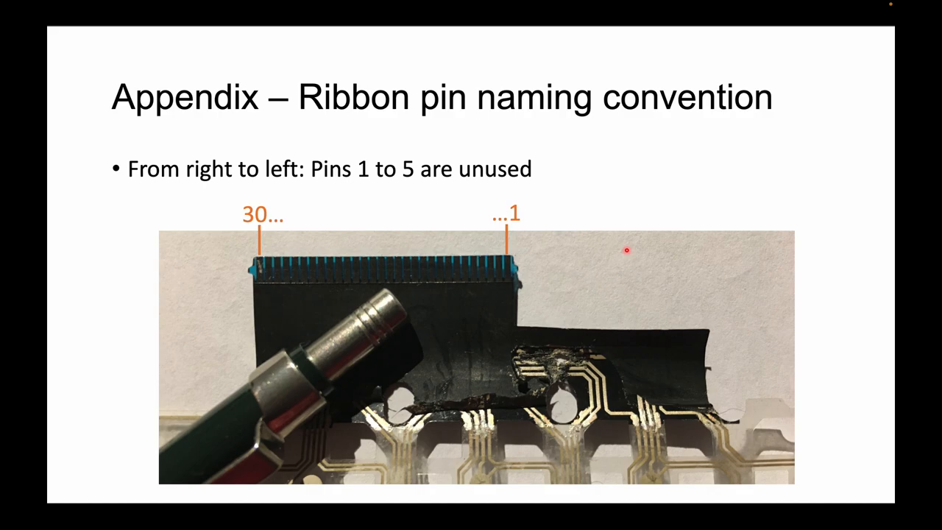
mouse_move(679, 193)
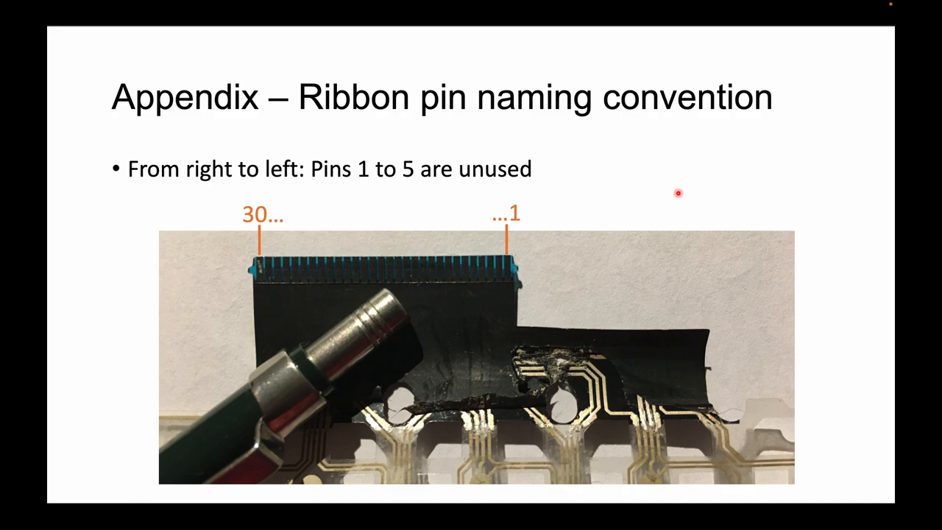